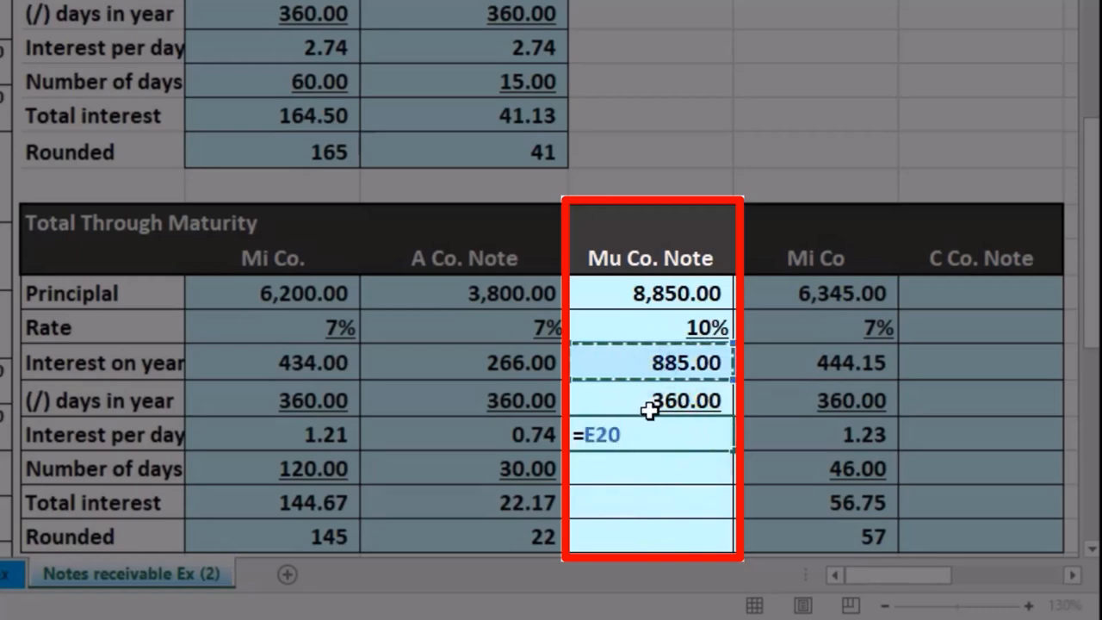
Divide interest on year by the 360 days in year to get 2.46 per day.
type("/")
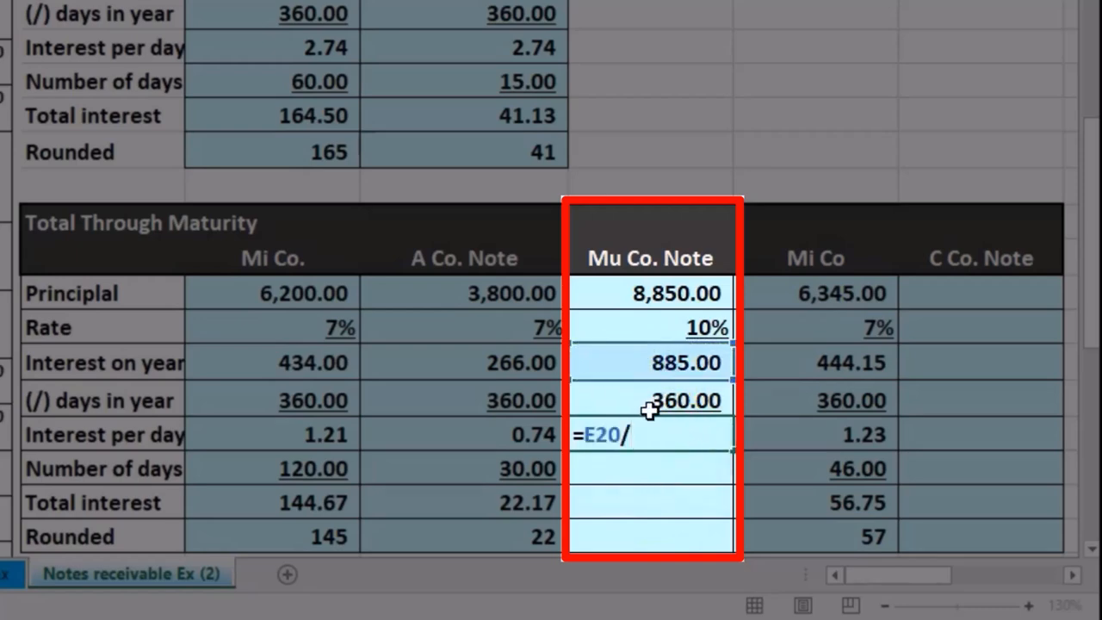
left_click(686, 400)
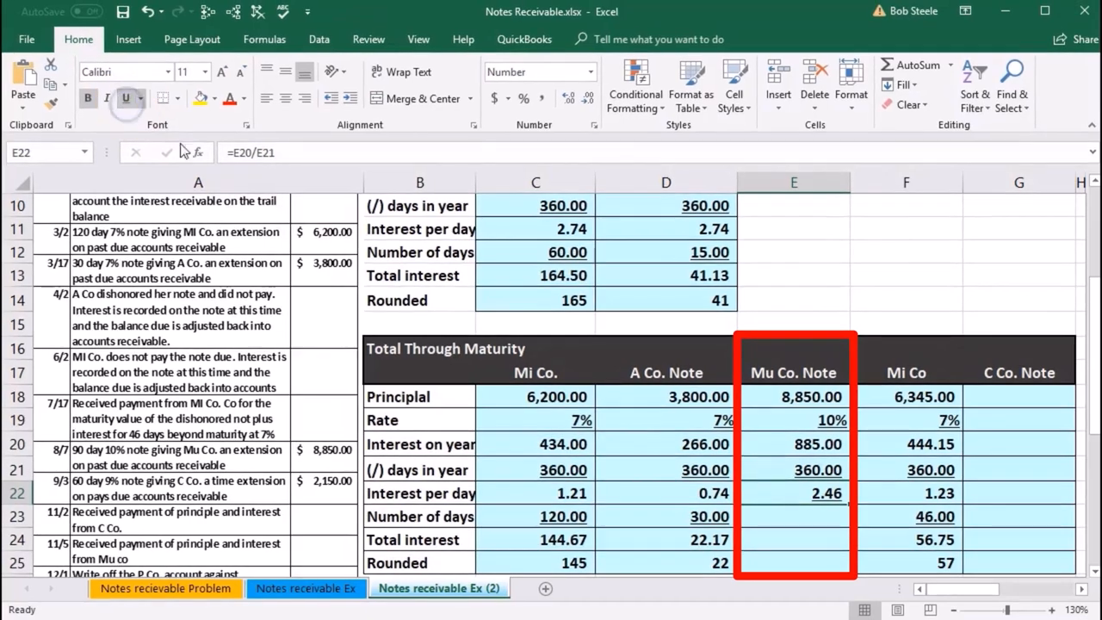
Enter 90 as the Mu Co. number of days, underlined, and start total interest from interest per day.
left_click(776, 516)
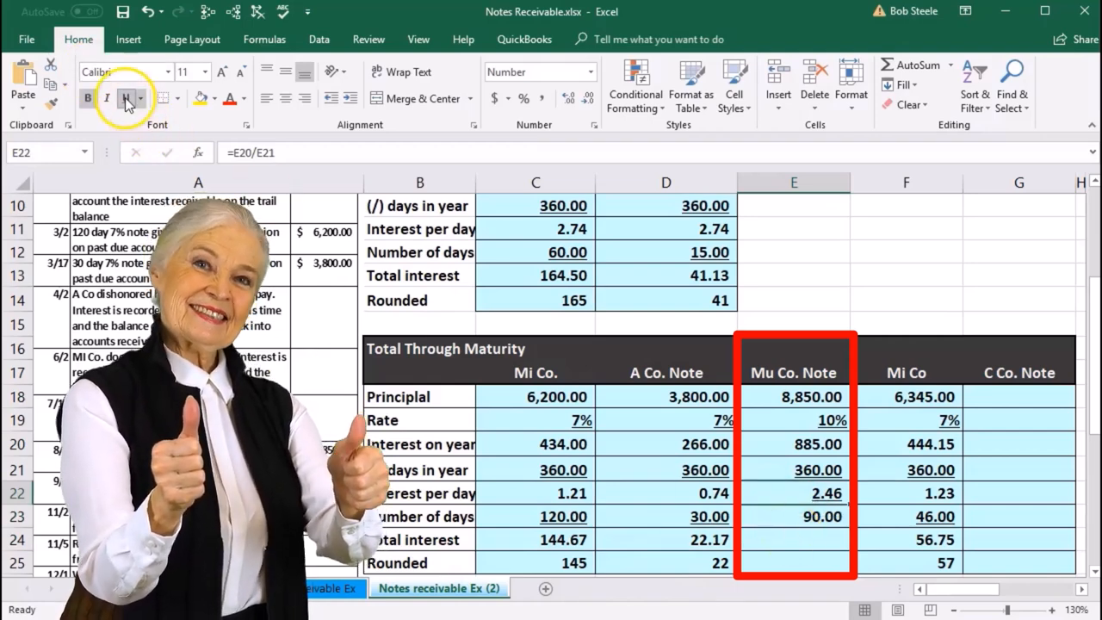
left_click(794, 517)
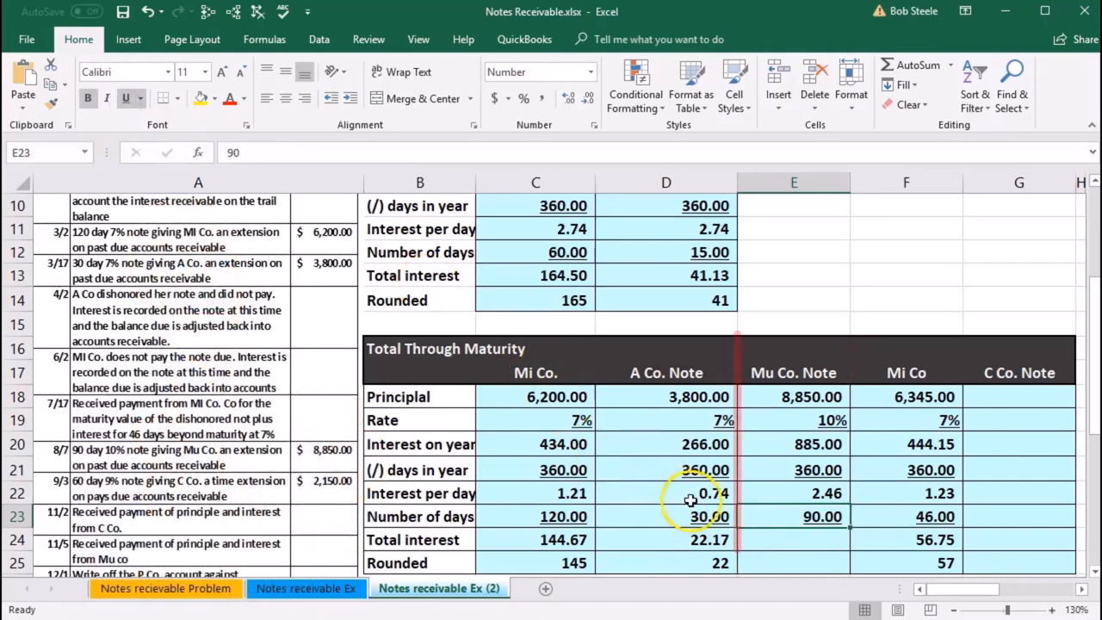
left_click(789, 543)
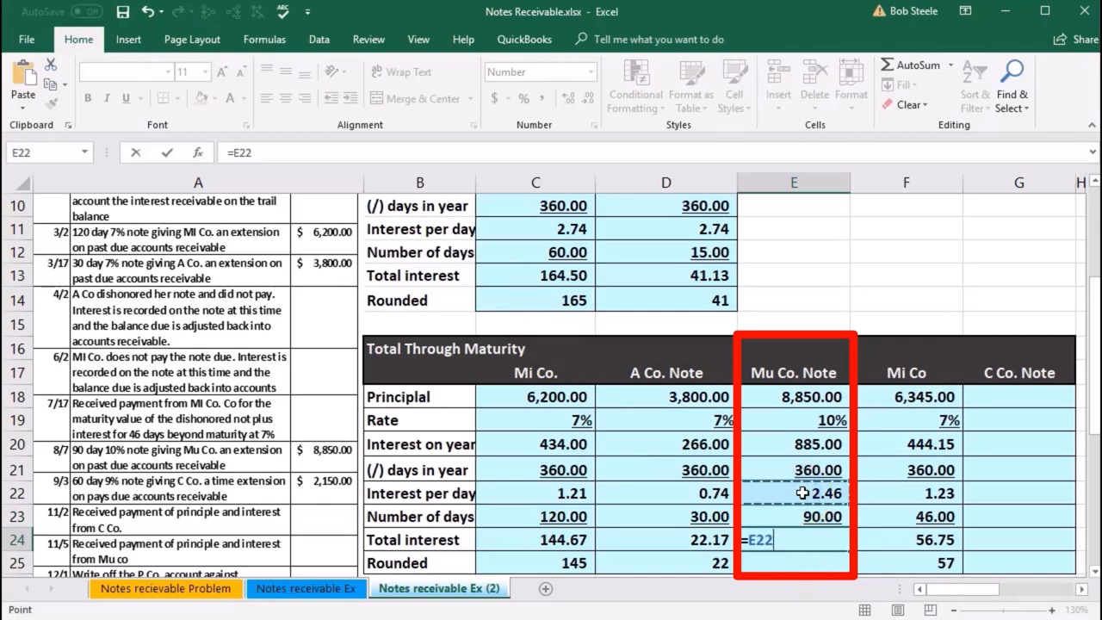
Multiply interest per day by the 90 days to give total interest of 221.25.
left_click(820, 517)
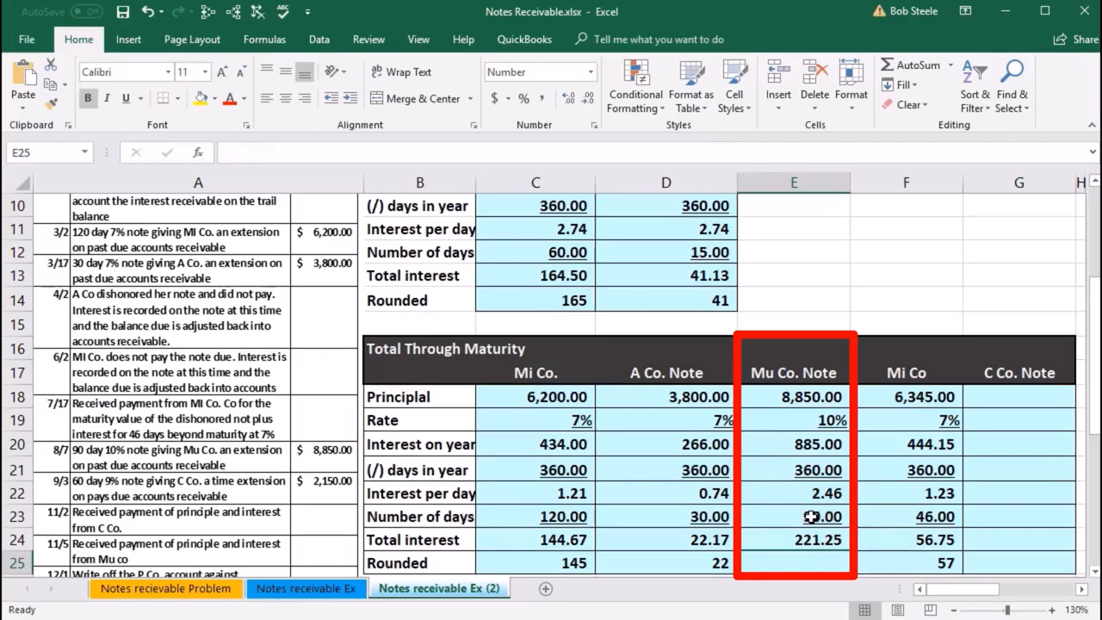
scroll("down", 3)
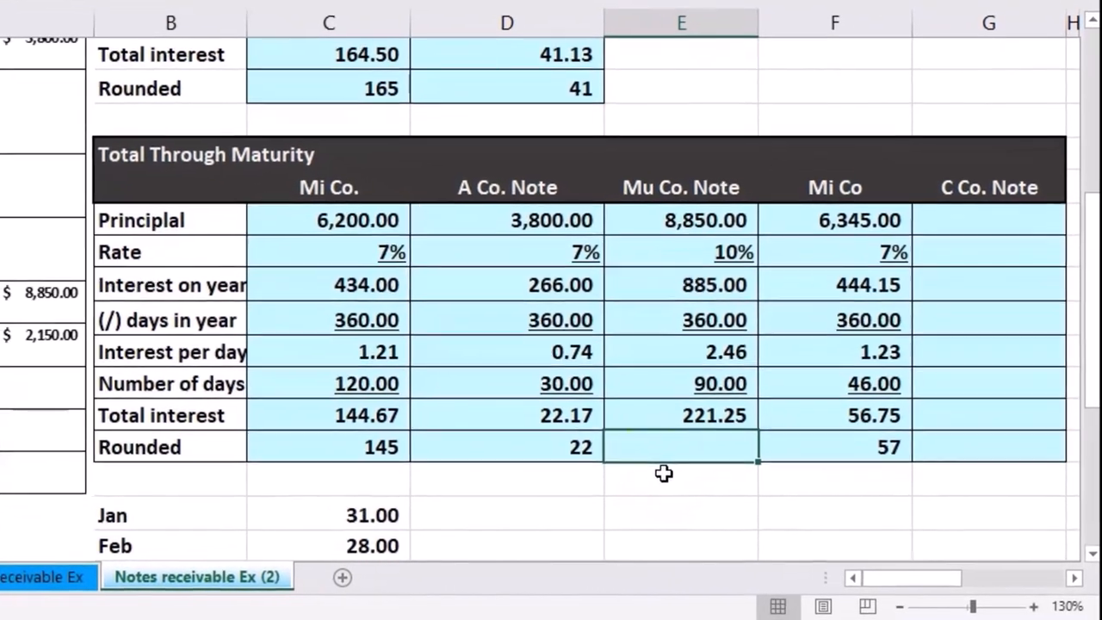
Set the rounded figure equal to total interest 221.25 and reduce it to one decimal place.
type("=")
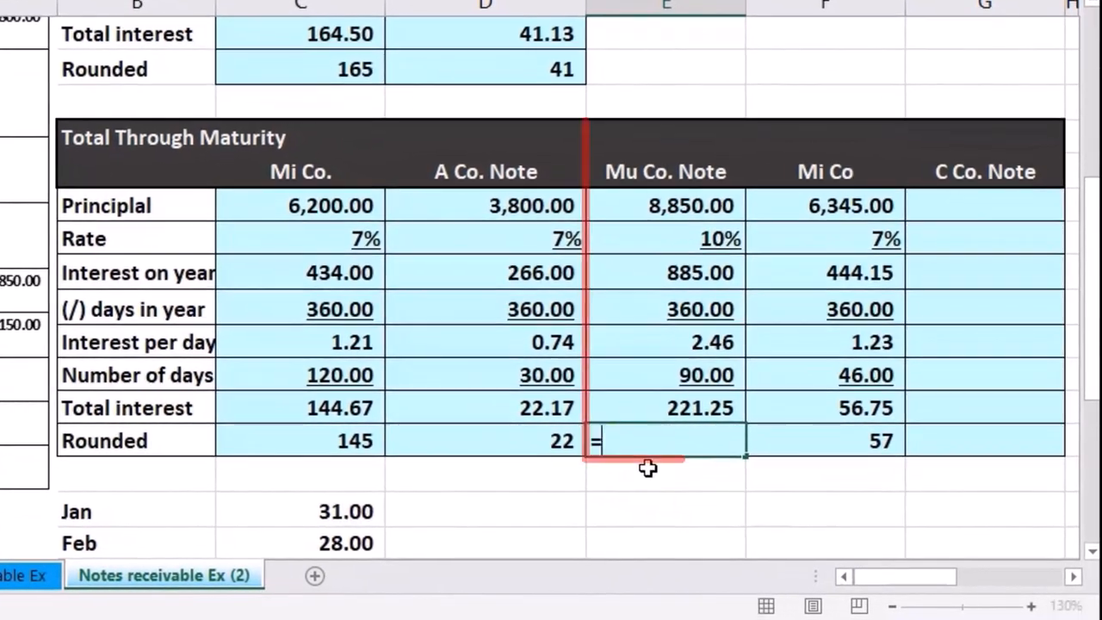
left_click(666, 408)
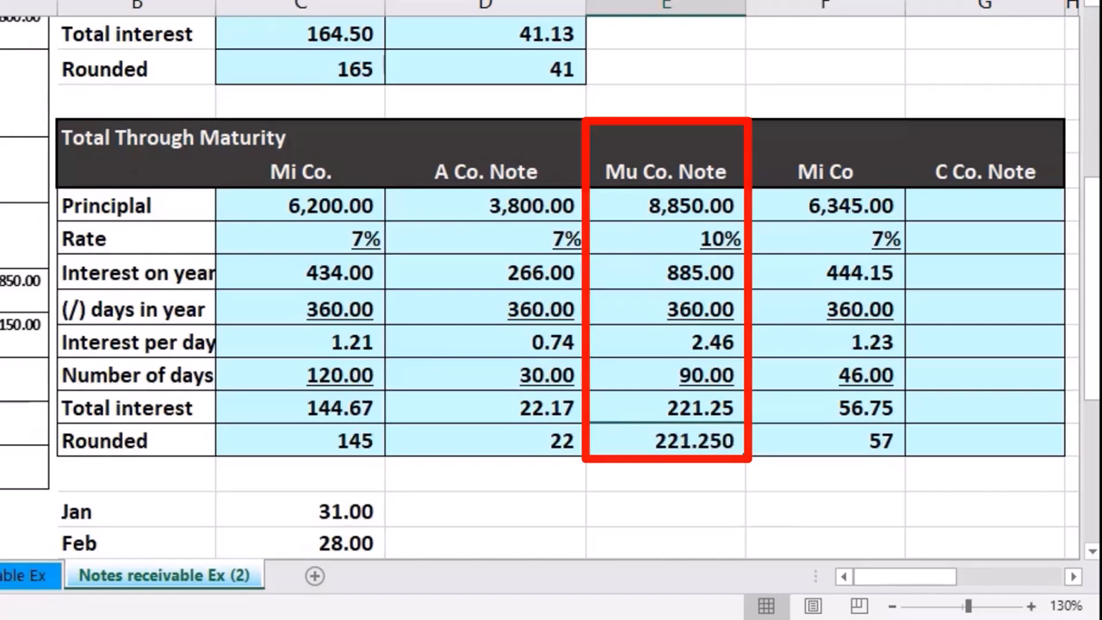
left_click(665, 439)
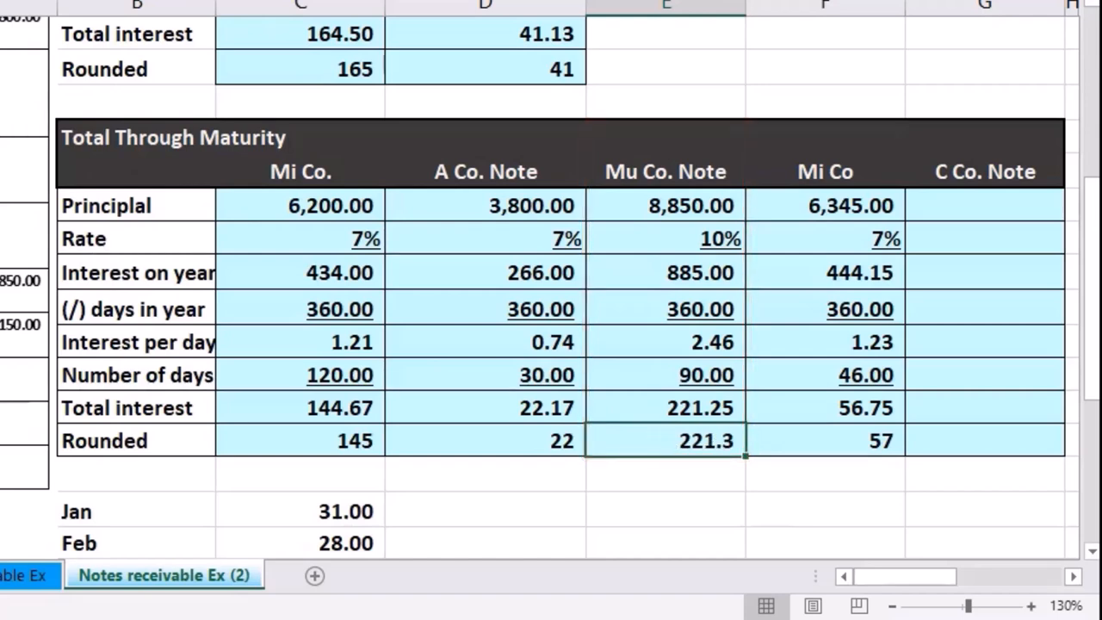